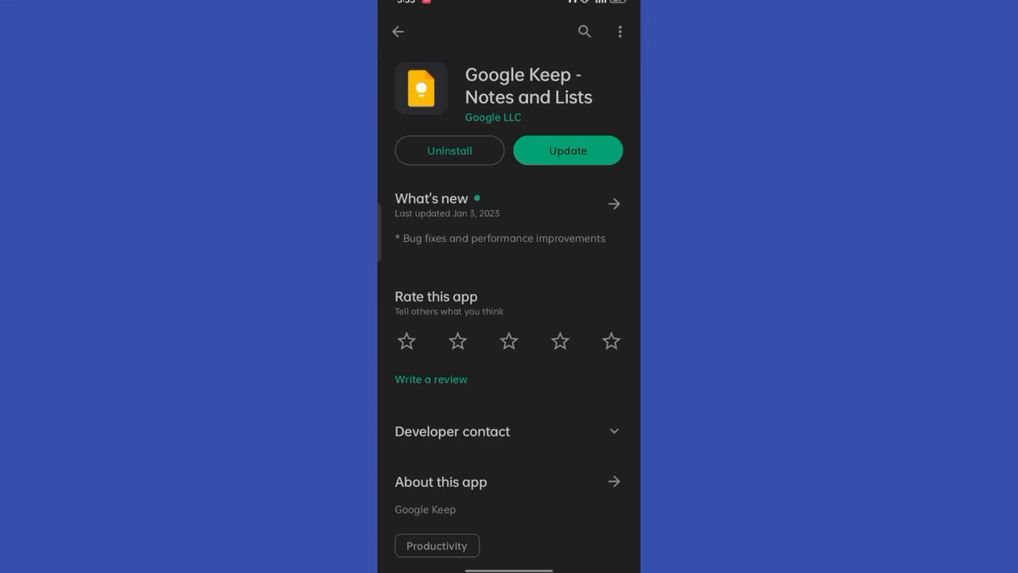
Update Google Keep from its Play Store page and launch it to the empty notes screen
click(566, 149)
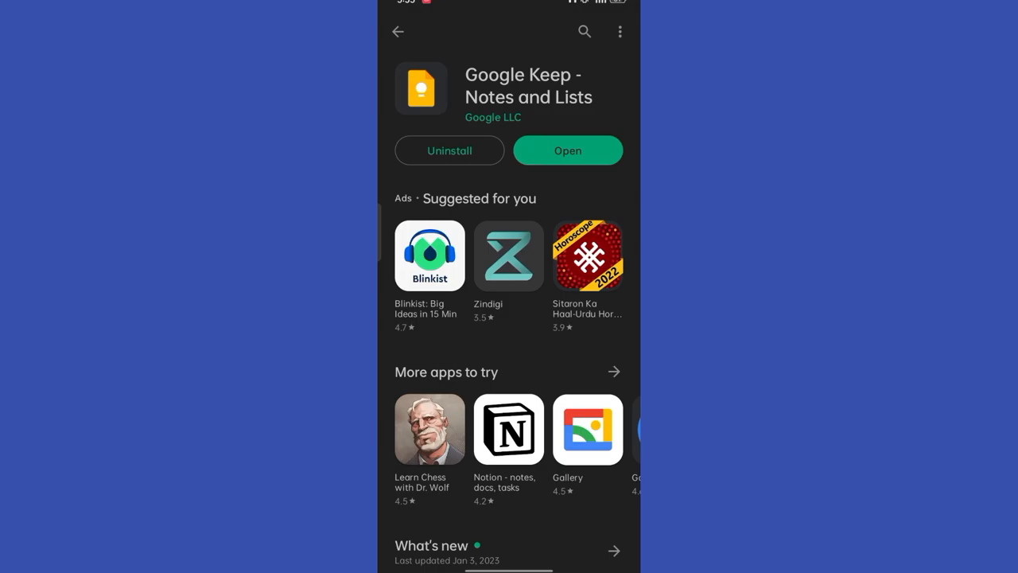
click(568, 149)
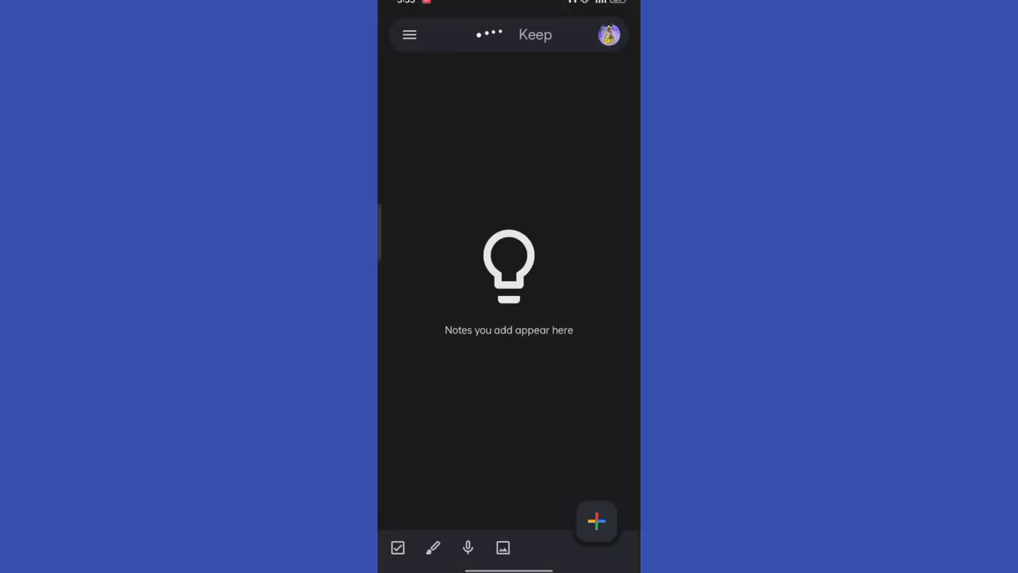
click(489, 35)
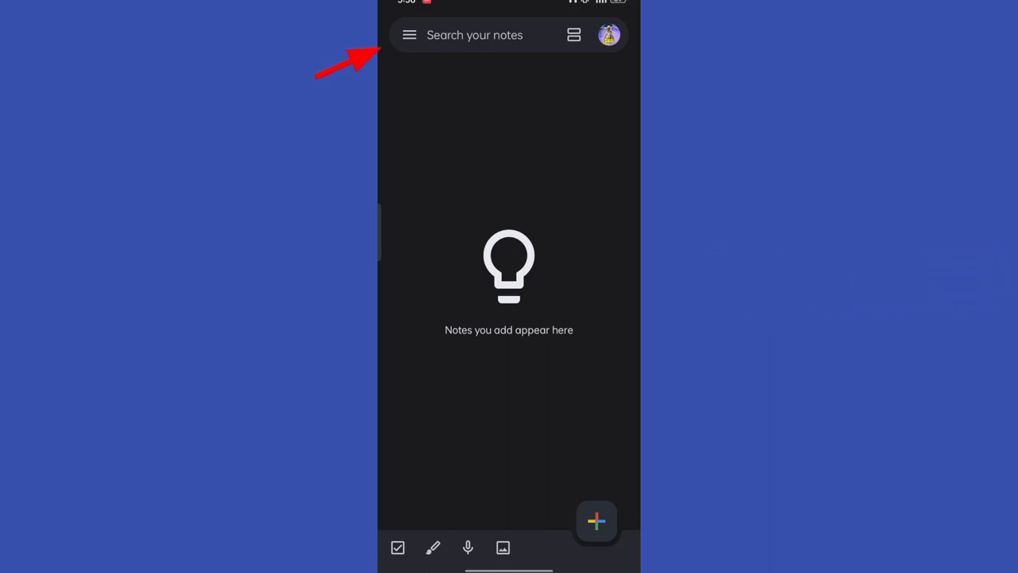
click(409, 35)
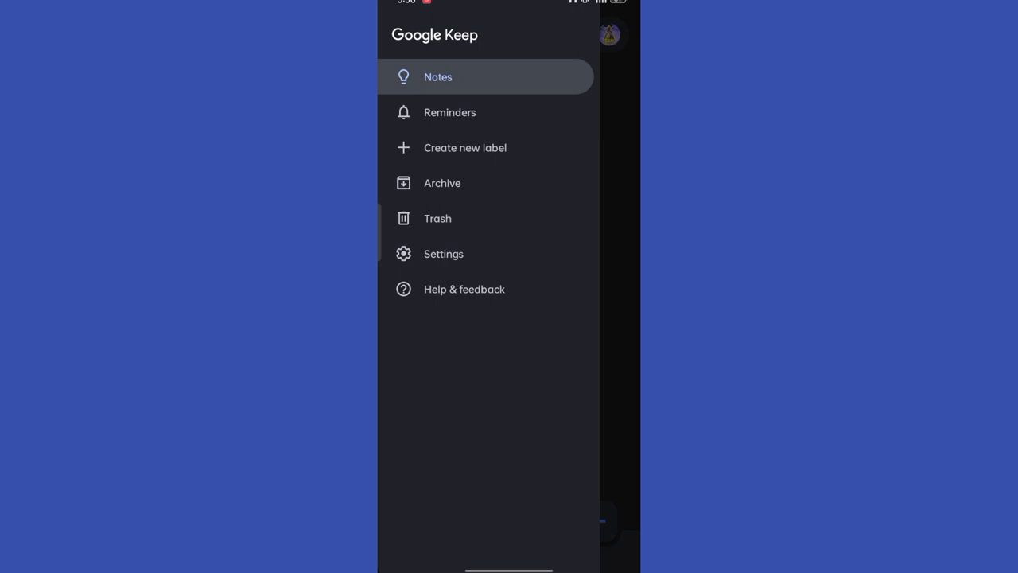
Show the Trash section holding the deleted 'Sample for you' note
click(435, 218)
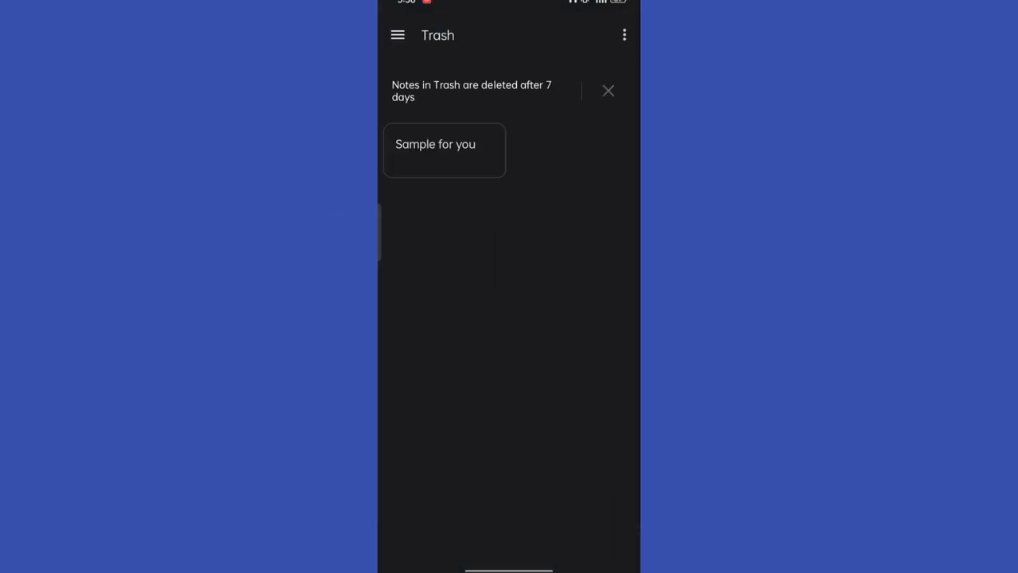
click(397, 35)
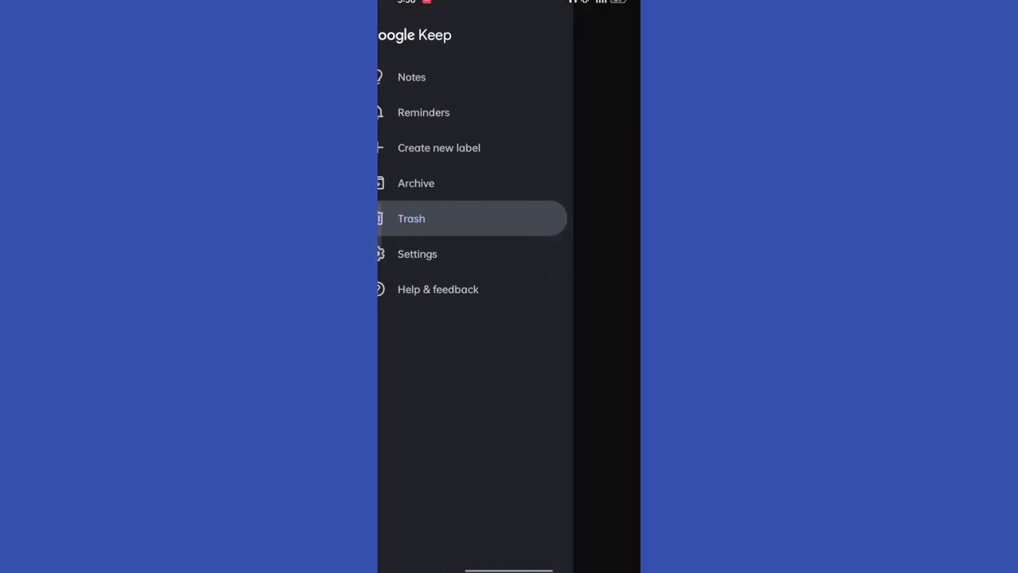